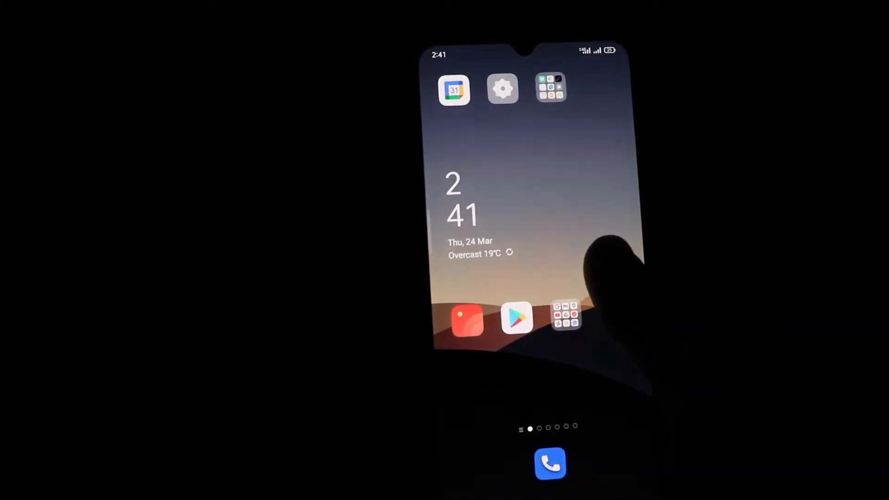
Step: Install VLC for Android from its Google Play Store page
click(516, 318)
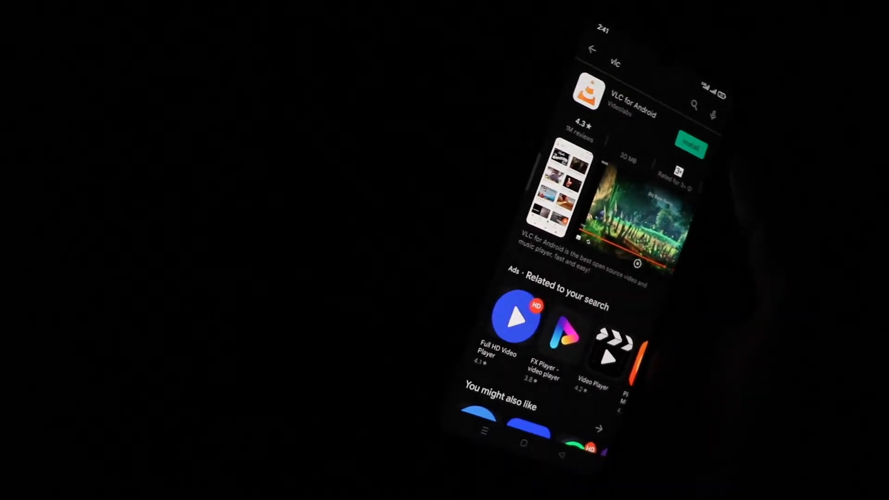
click(691, 148)
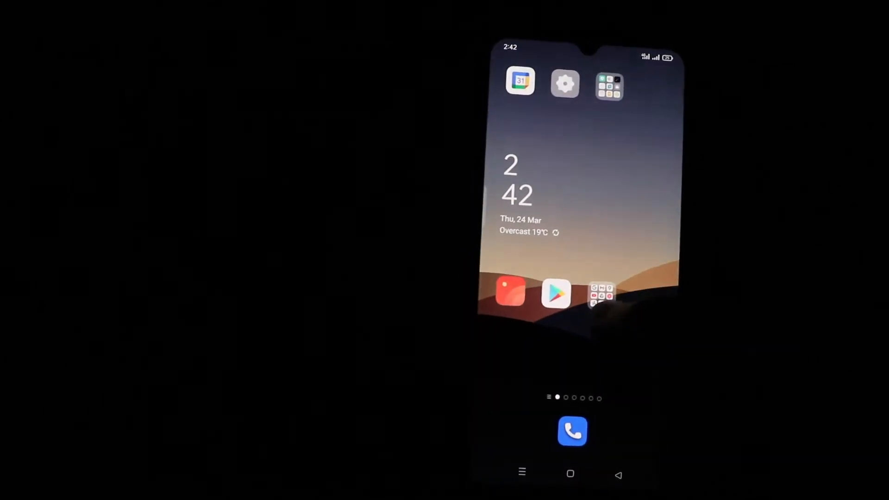
scroll(left, 3)
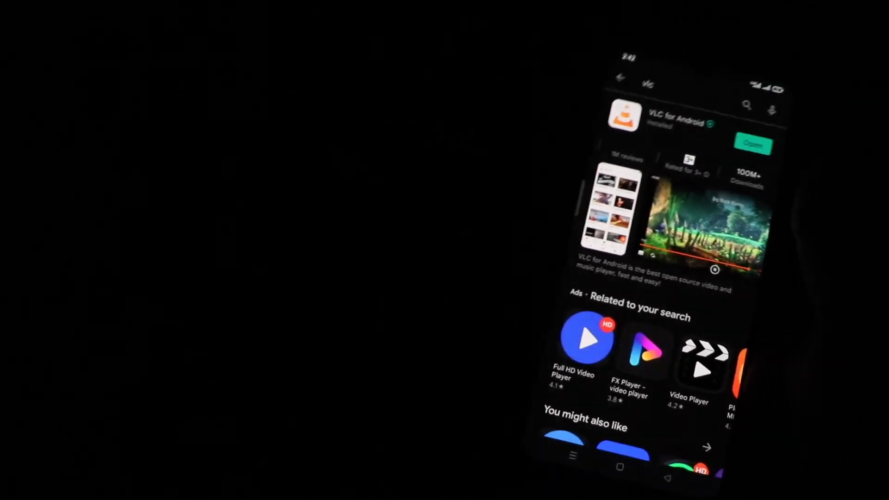
Step: Run VLC once, granting all-files access through the first-run setup, then return home
click(752, 144)
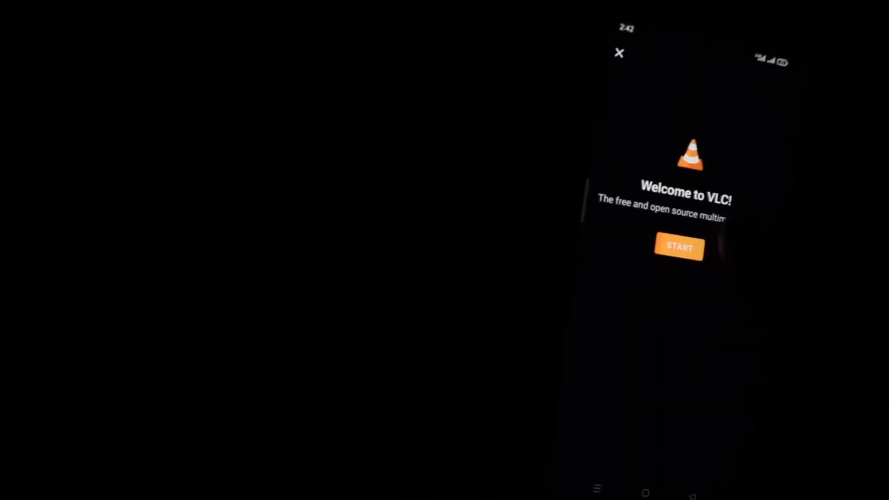
click(679, 246)
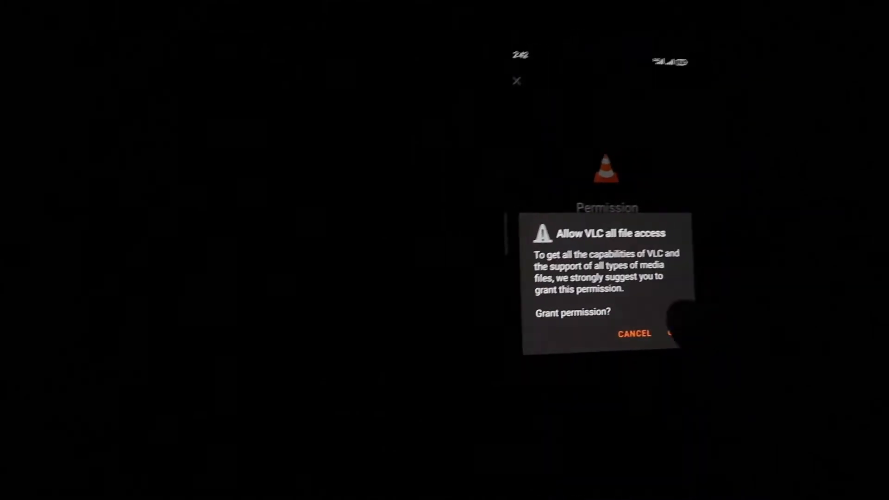
click(672, 334)
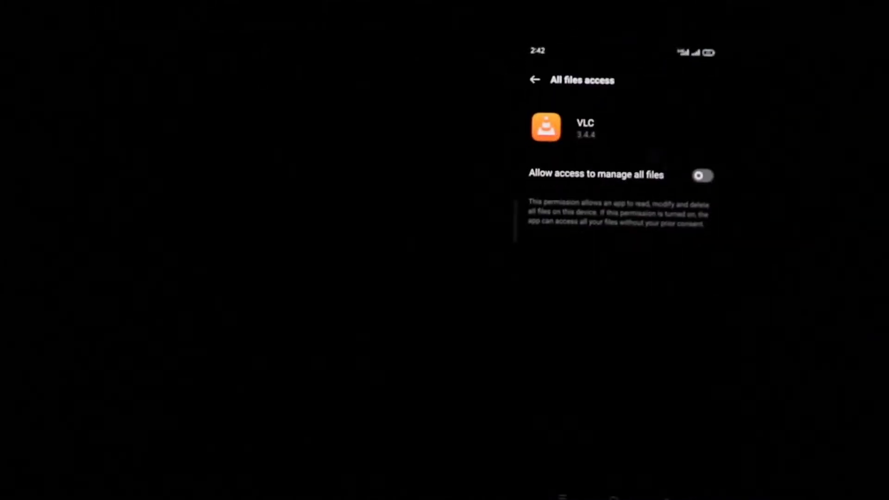
click(702, 175)
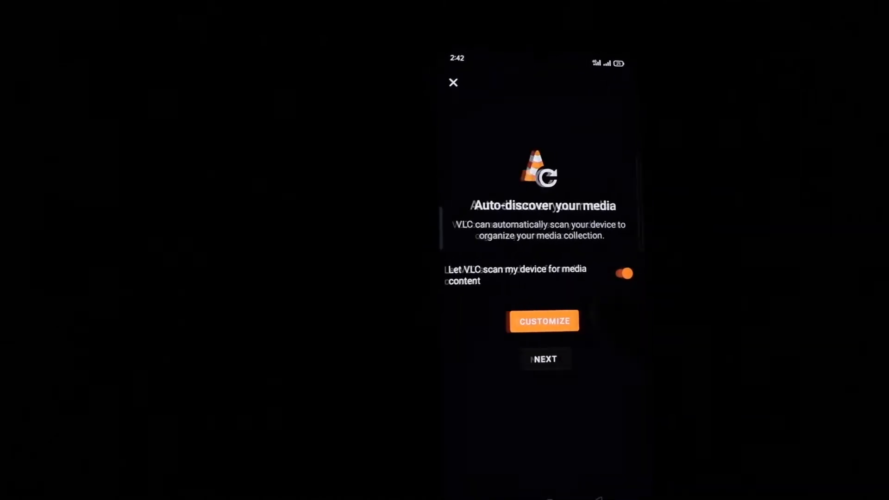
click(543, 359)
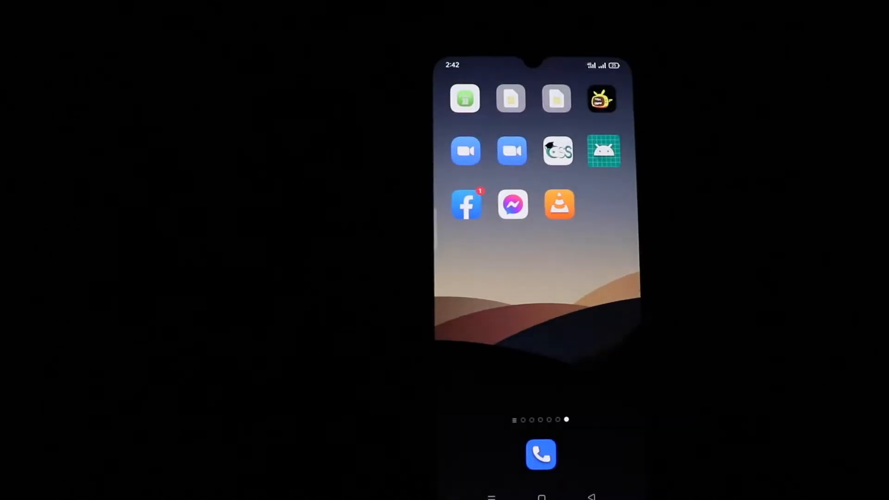
Step: Open the 'How to Access Dark Web Step By Step' video from the channel's uploads in YouTube
scroll(left, 3)
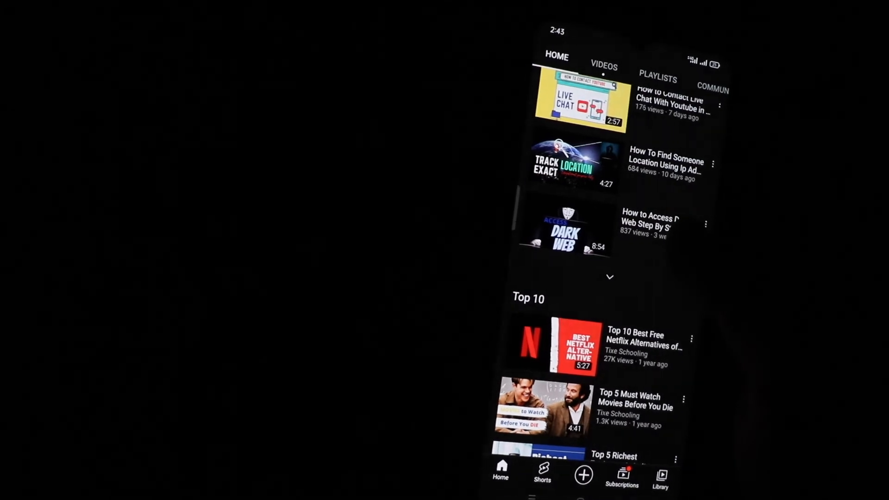
click(564, 230)
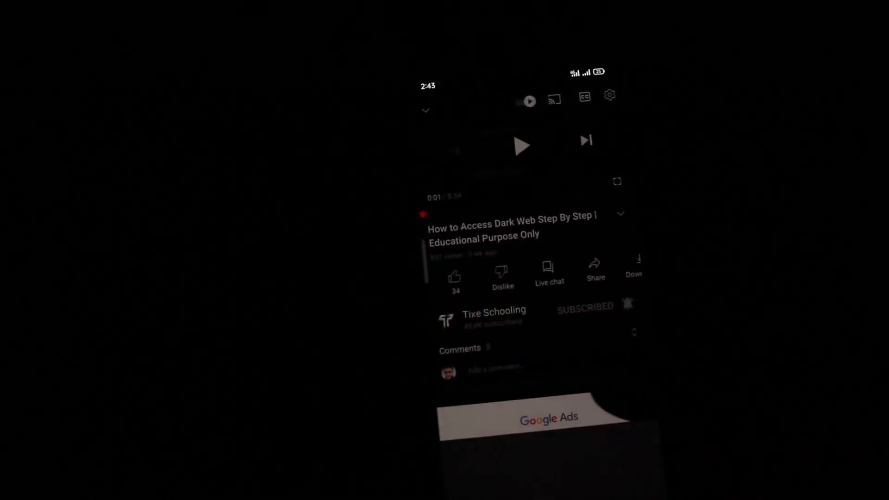
Step: Share the video from YouTube using 'Play with VLC'
click(595, 272)
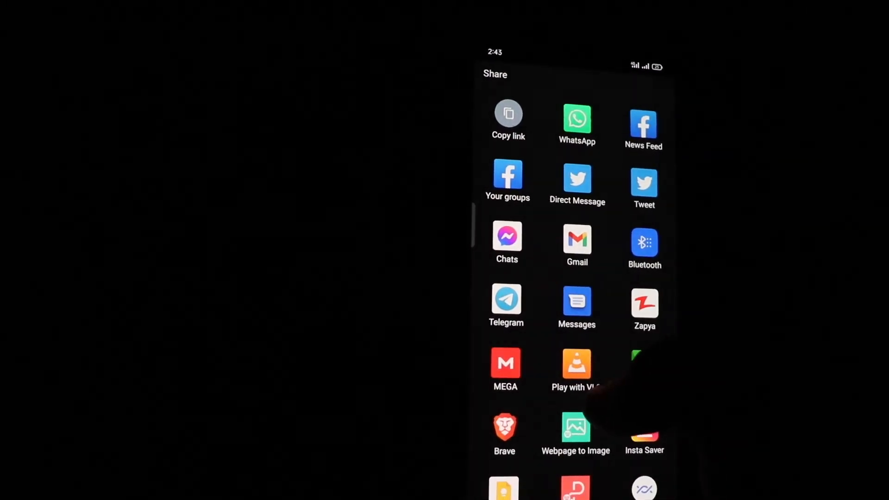
click(576, 369)
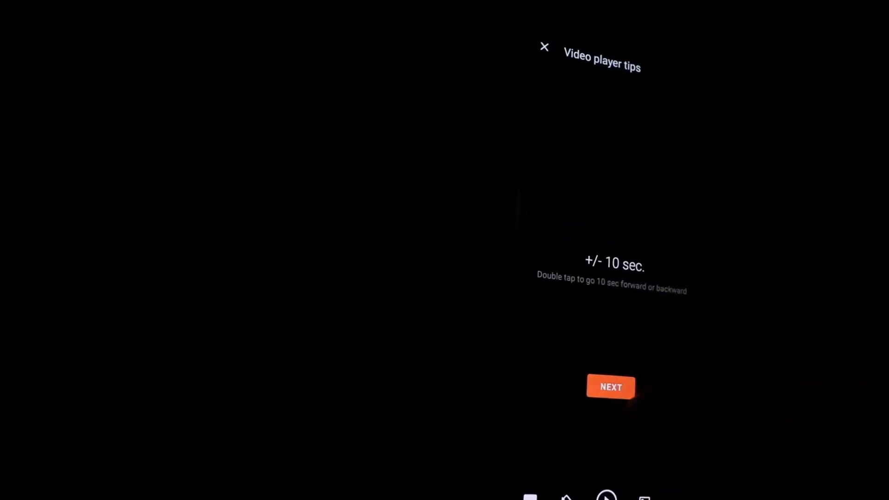
Step: Dismiss VLC's player tips and switch playback to the floating Pop-Up player
click(610, 388)
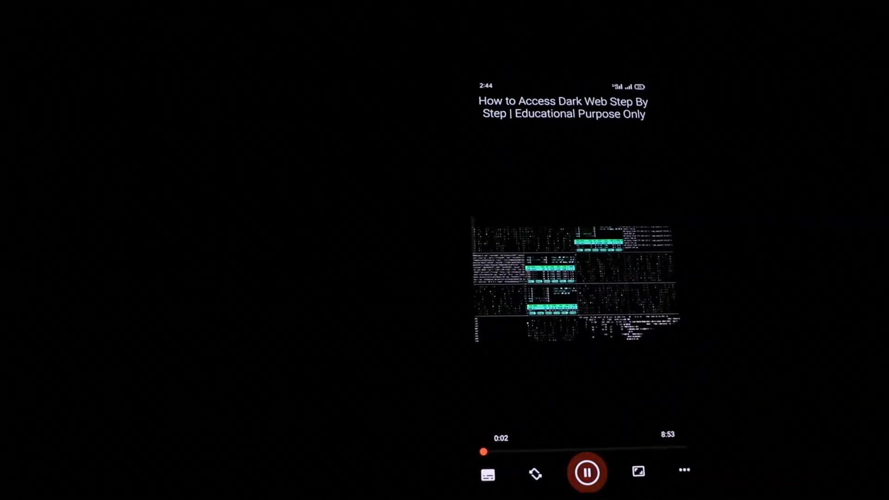
click(587, 472)
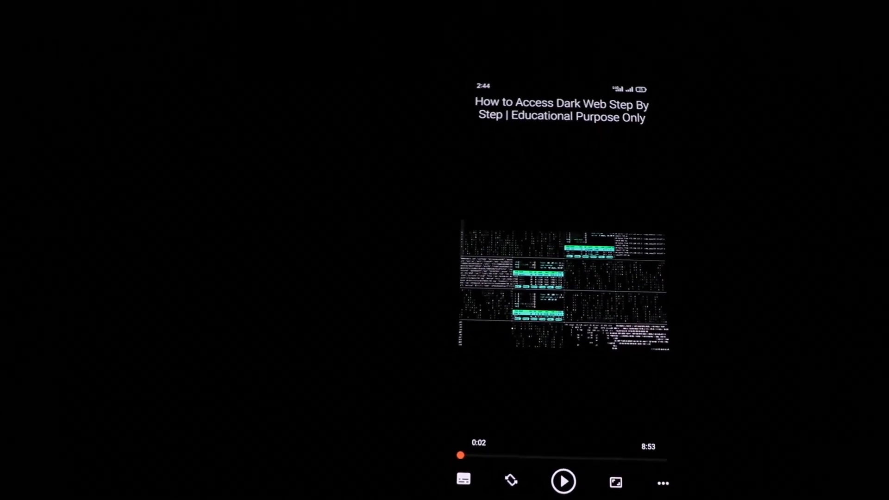
click(662, 482)
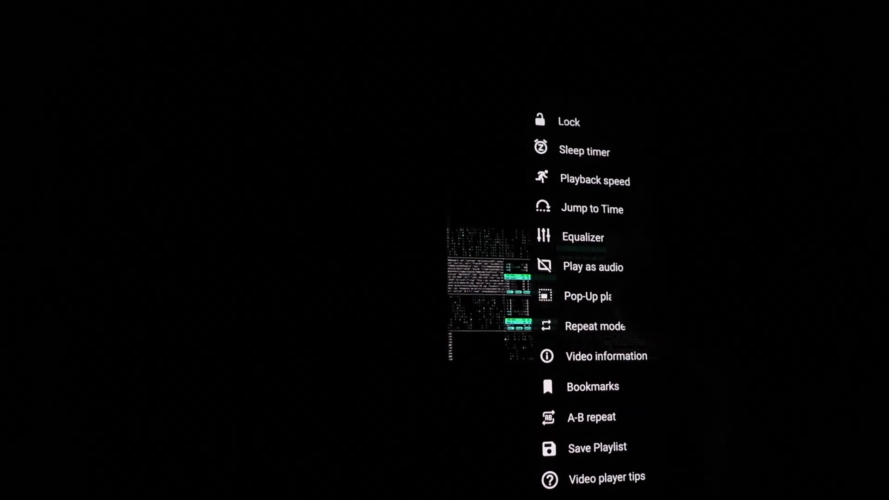
click(597, 447)
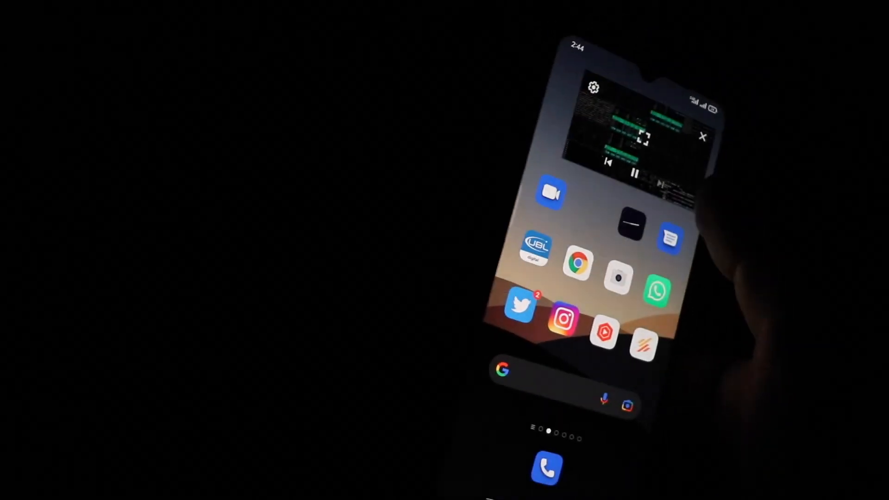
scroll(left, 3)
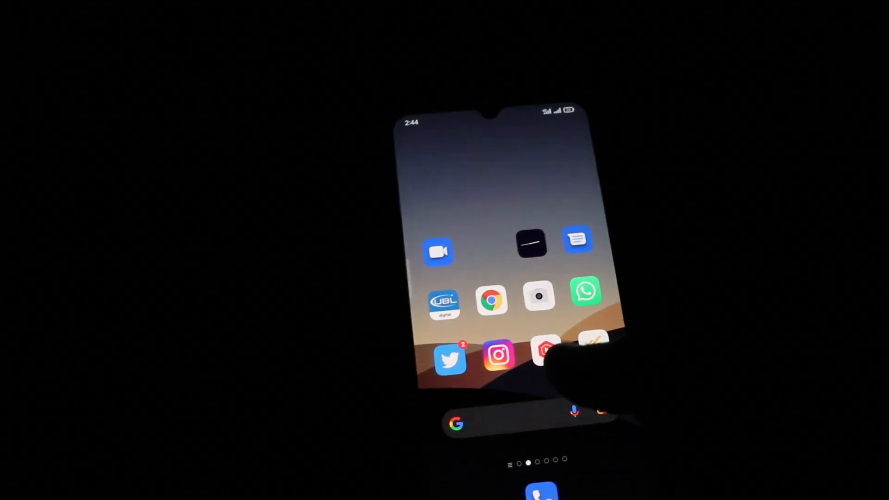
scroll(left, 3)
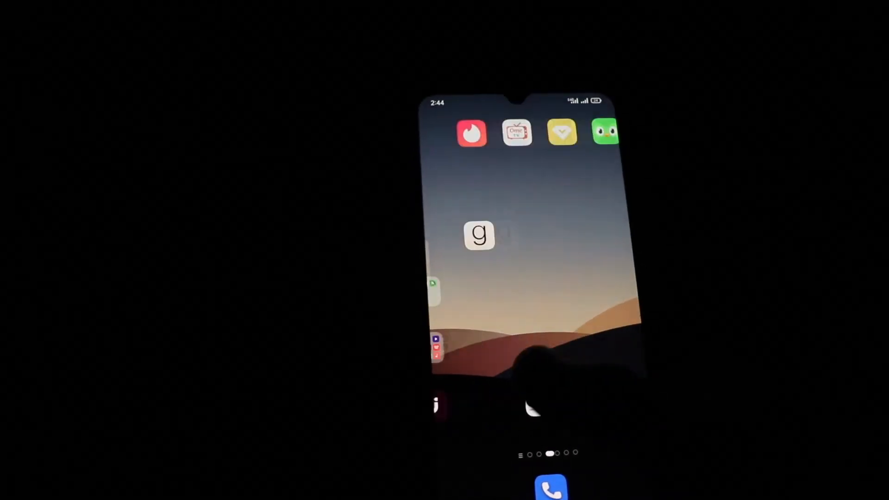
scroll(left, 3)
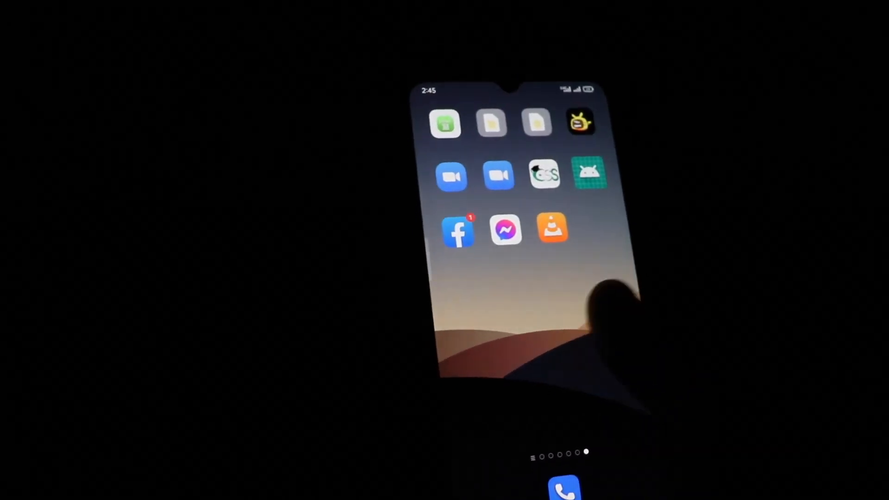
scroll(left, 3)
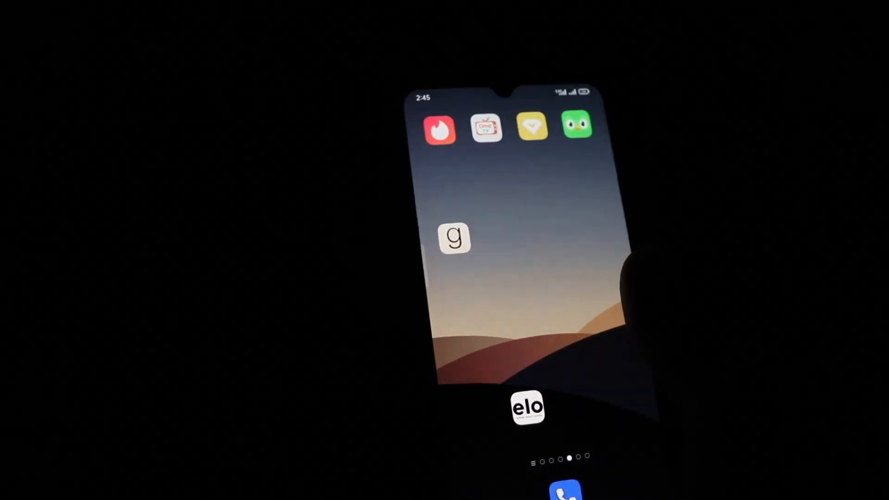